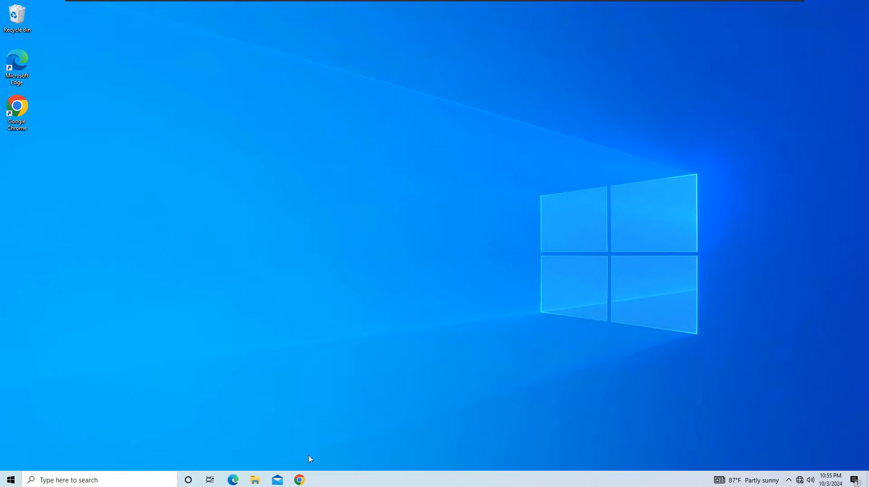
mouse_move(342, 313)
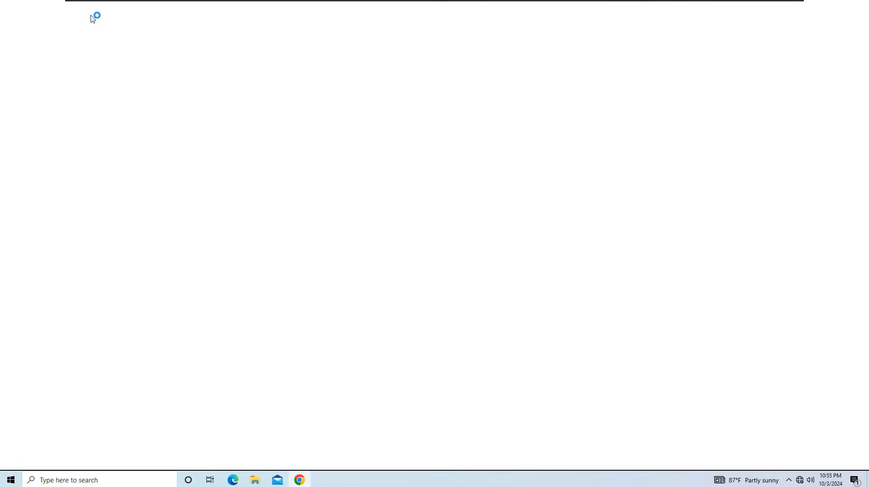
Load 192.168.133.23 in the Chrome address bar, reaching the 'no healthy upstream' page.
click(299, 479)
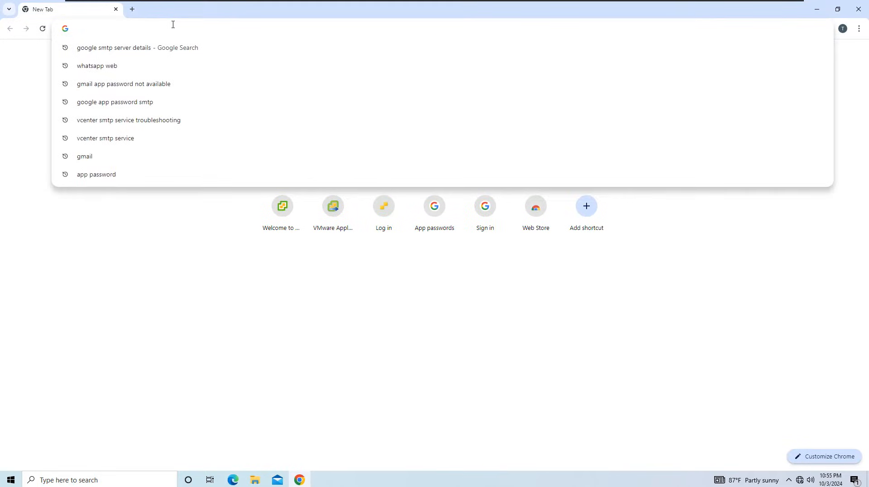
text(192.168.220.21)
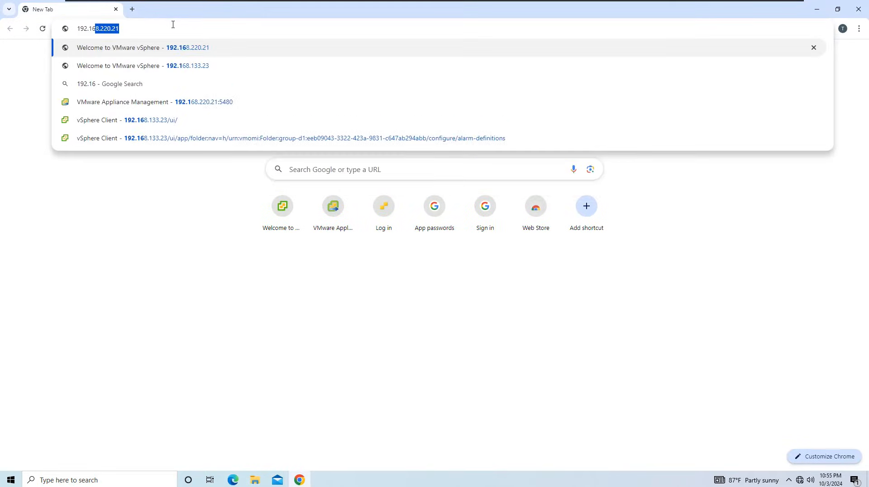
text(133.23)
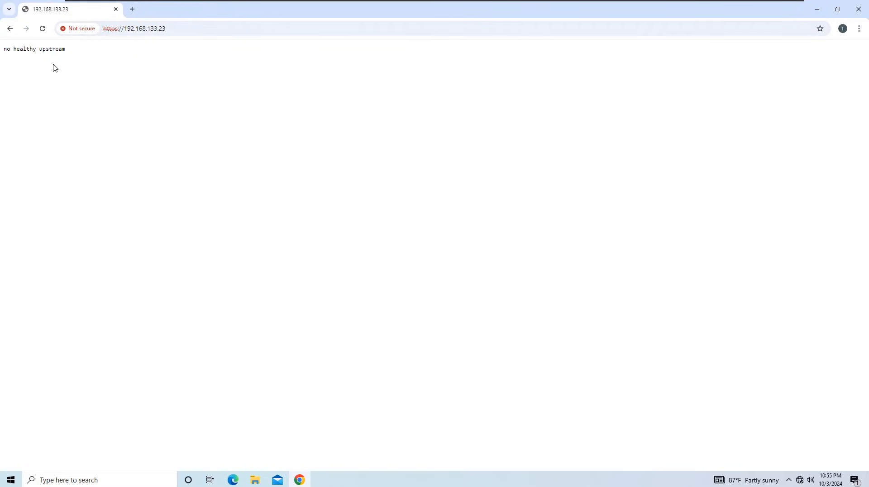
mouse_move(65, 58)
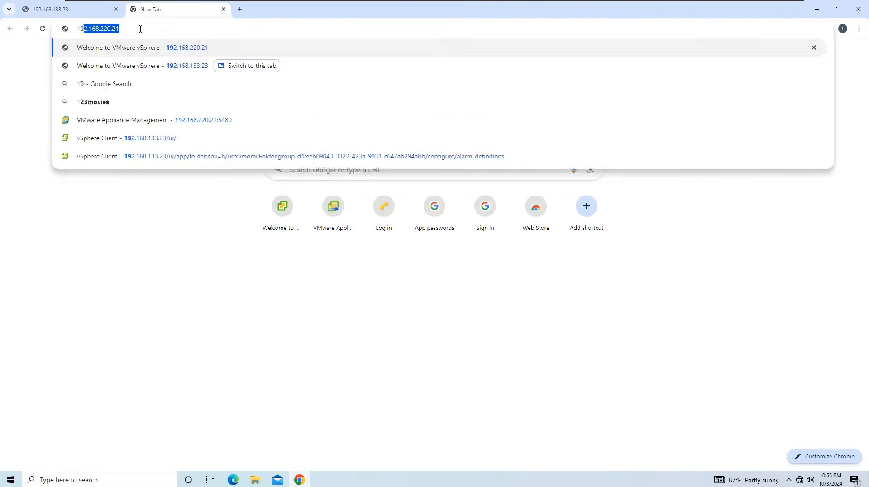
Browse to 192.168.133.23:5480 and view the appliance Services list in vCenter Server Management.
text(192.168.133.23:5480/#/ui/summary)
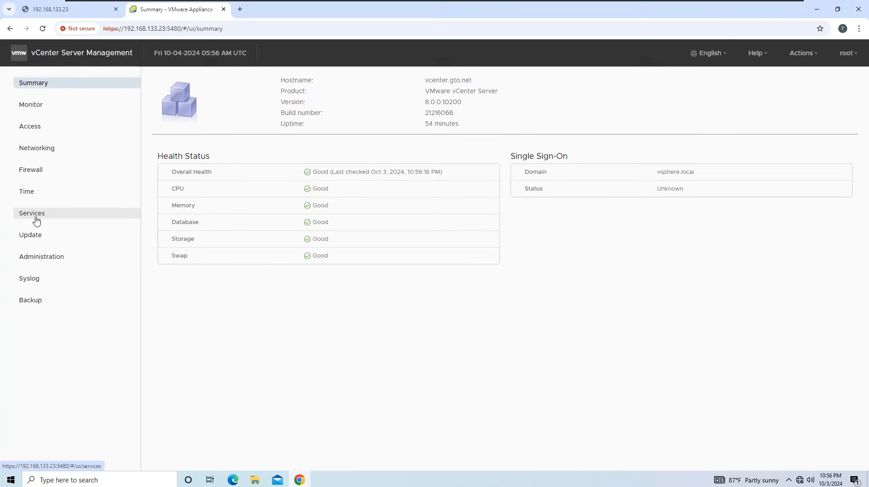
click(32, 213)
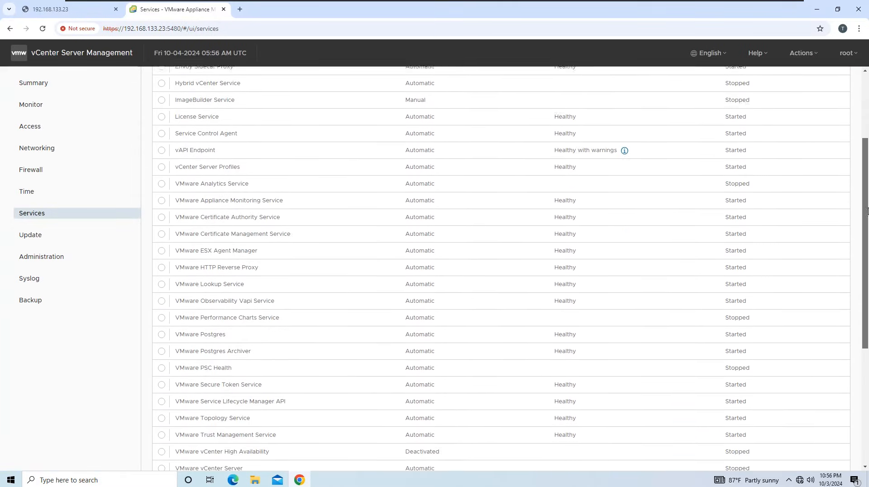
scroll(down, 3)
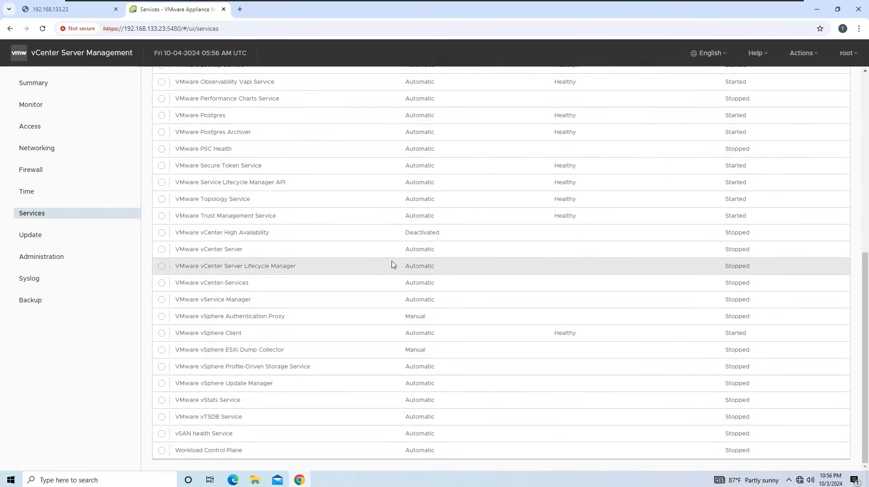
mouse_move(30, 128)
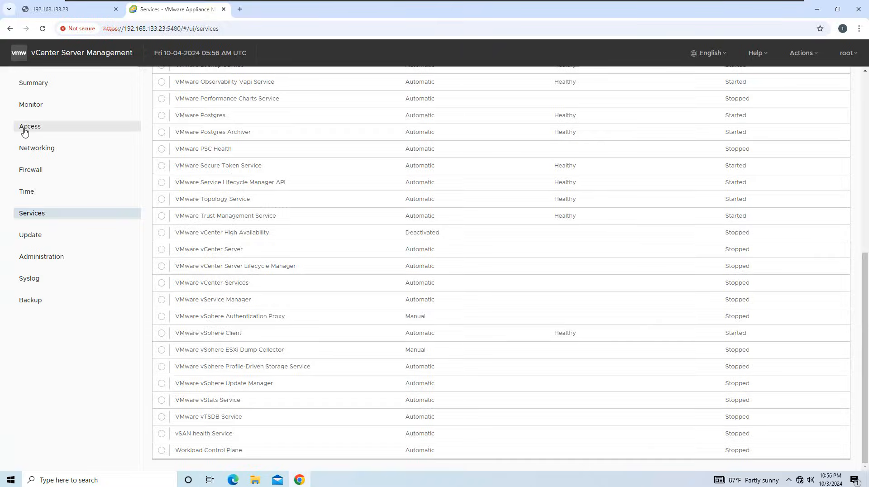
In Access settings, edit and save with SSH Login activated.
click(30, 127)
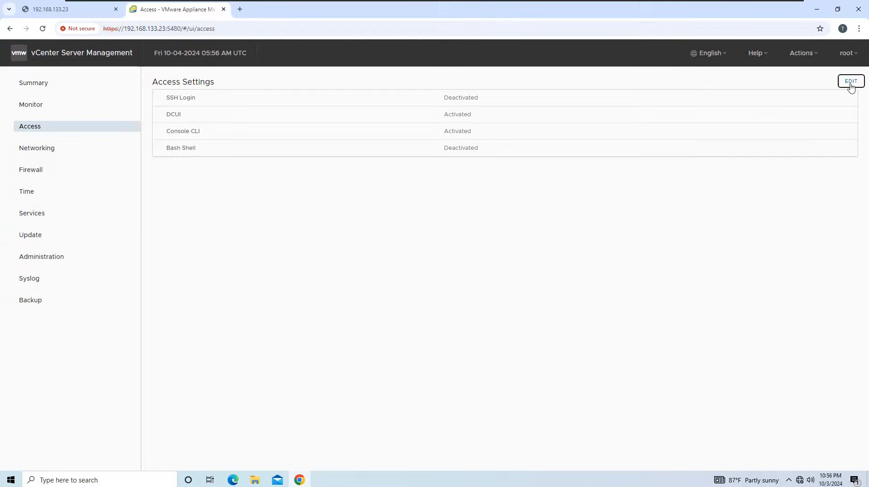
click(850, 81)
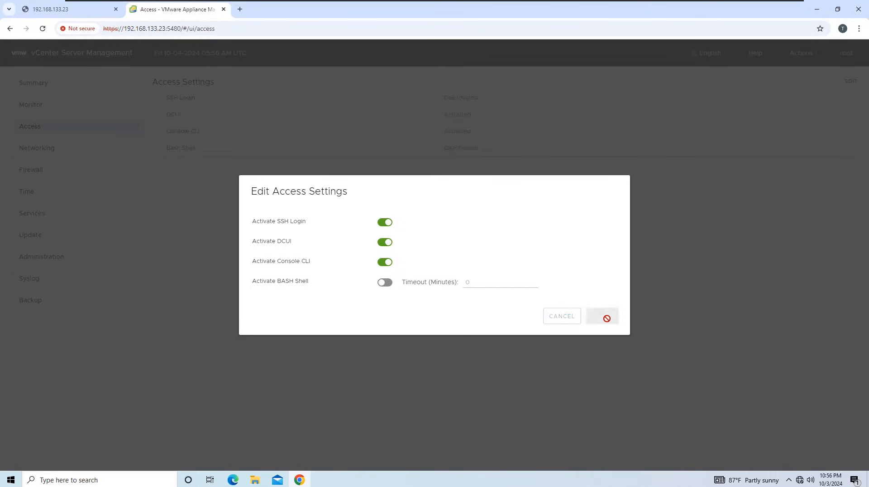
click(602, 316)
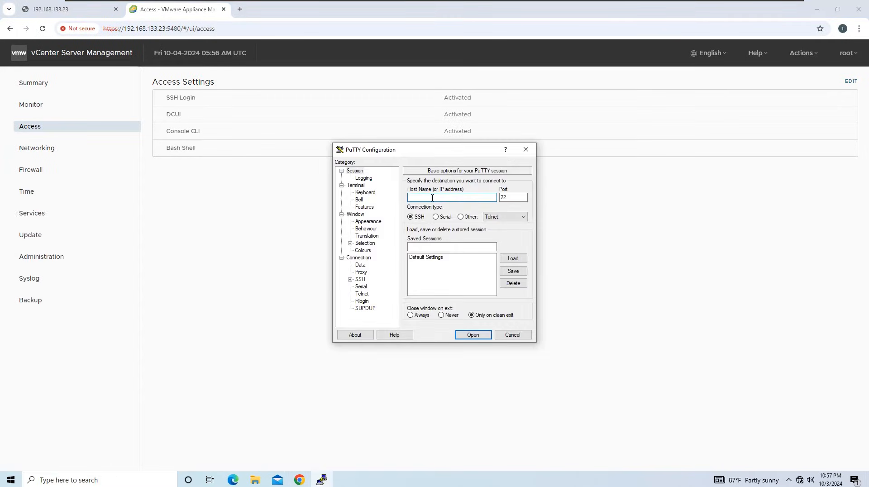
Start the SSH session to 192.168.133.23, log in as root and maximize the terminal.
click(473, 335)
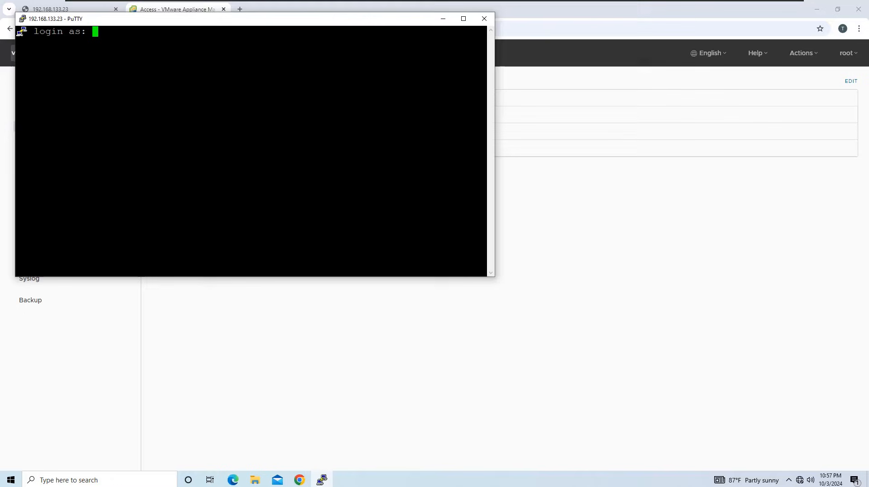
text(root)
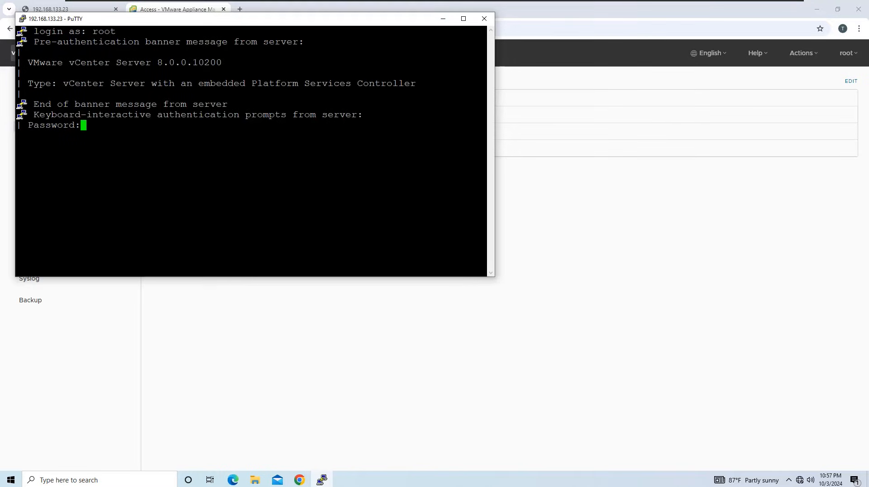
key(Return)
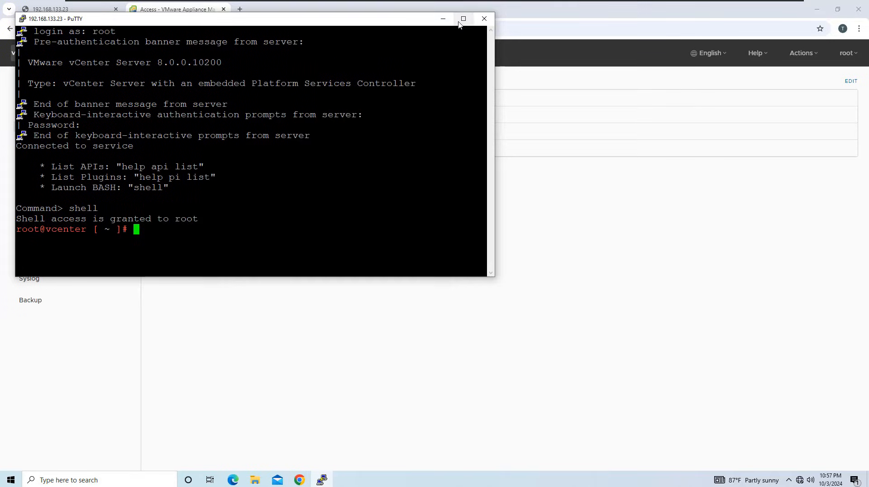
click(462, 18)
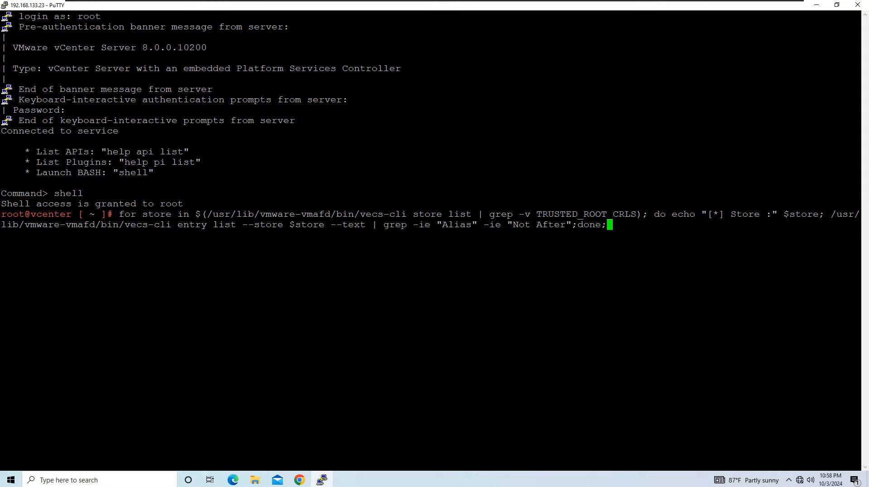
Run the vecs-cli loop listing each certificate store's Alias and Not After date.
key(Return)
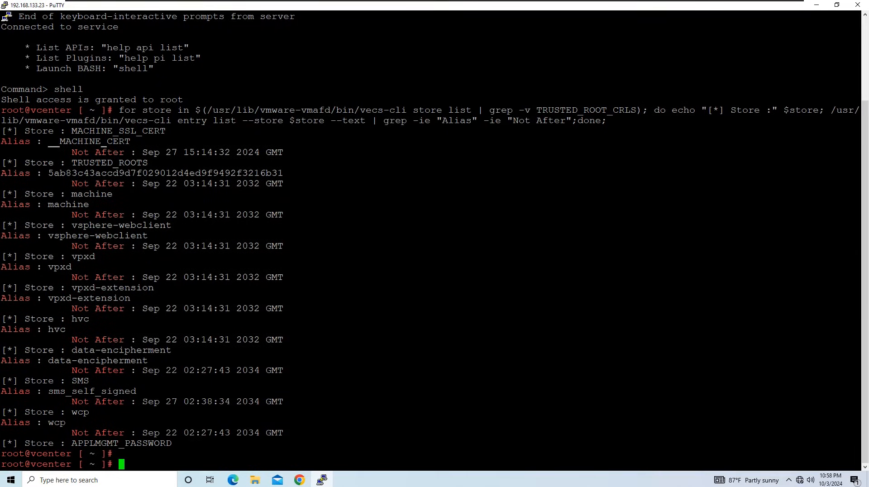
Launch /usr/lib/vmware-vmca/bin/certificate-manager from the root prompt.
text(/usr)
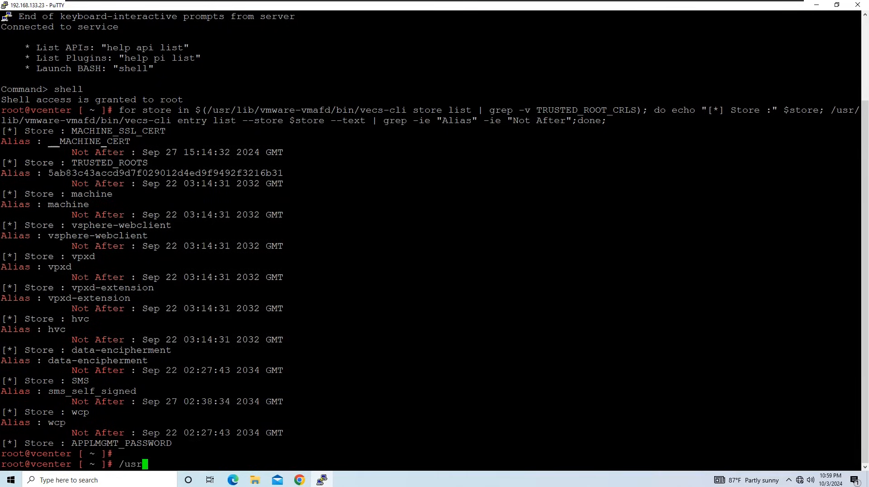
text(/lib/vmware-)
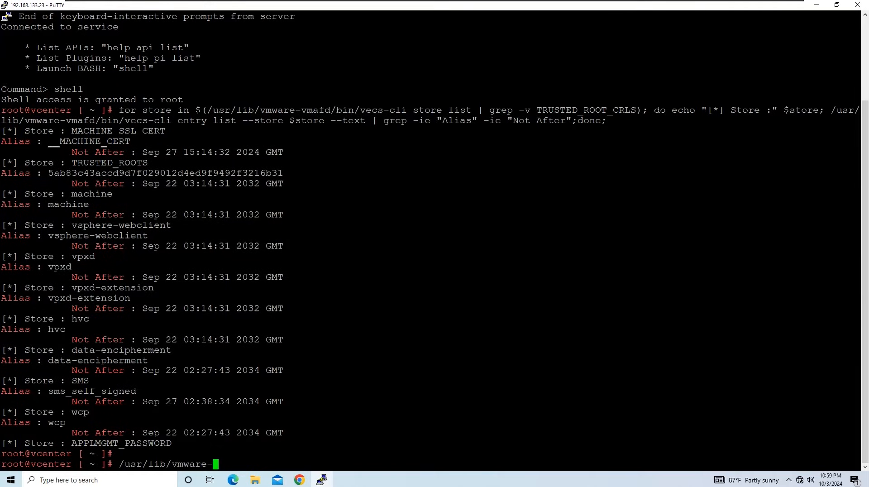
text(vmca/bin/ce)
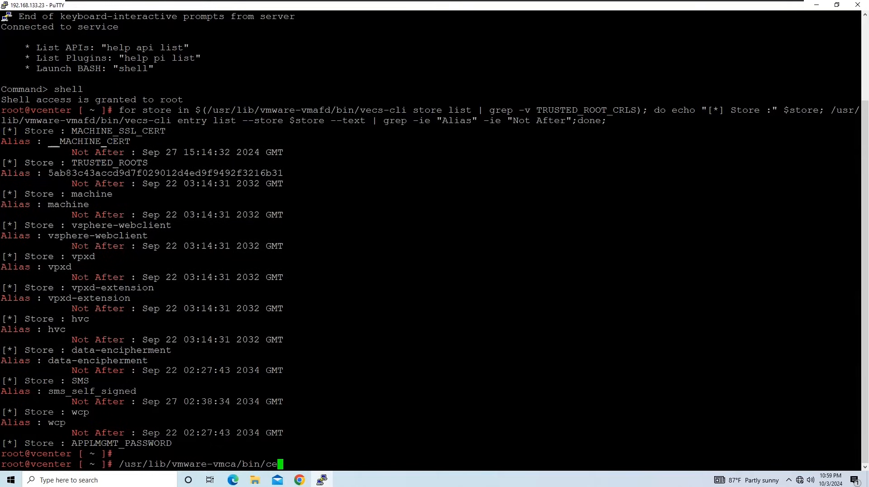
text(rtificate-ma)
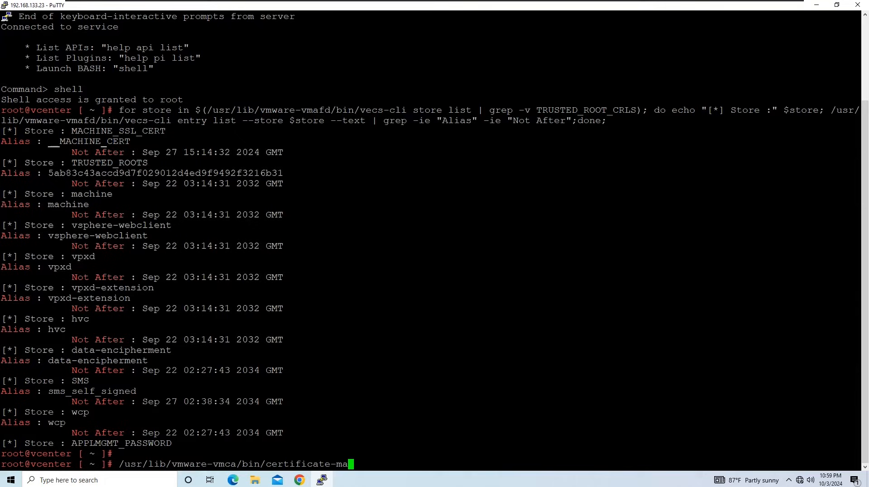
text(nager)
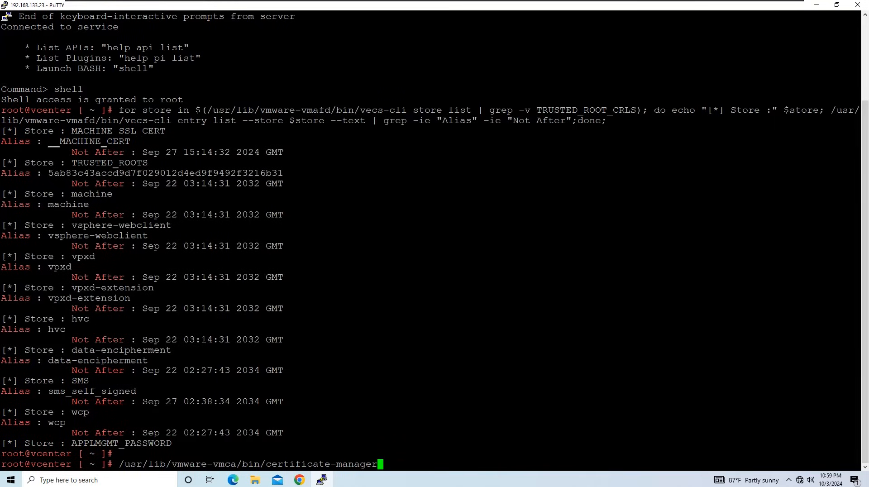
key(Return)
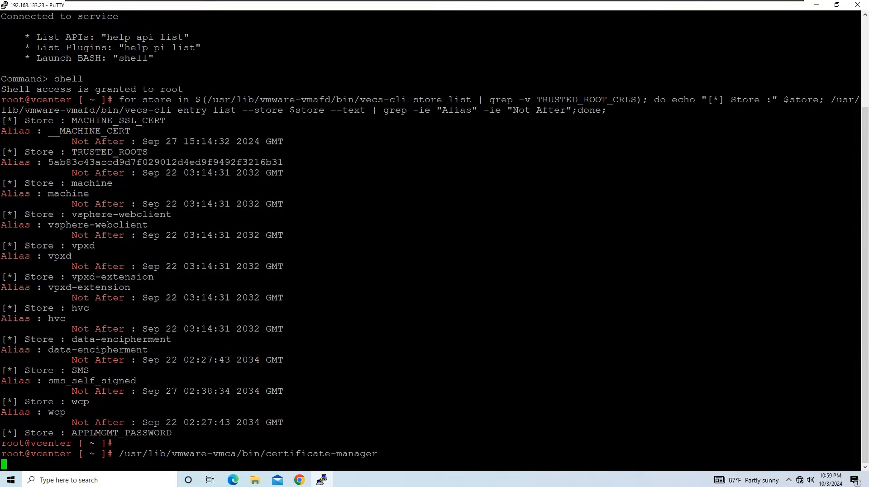
Choose option 8, Reset all Certificates, answer Y to configuration-file generation, and begin the username.
key(Return)
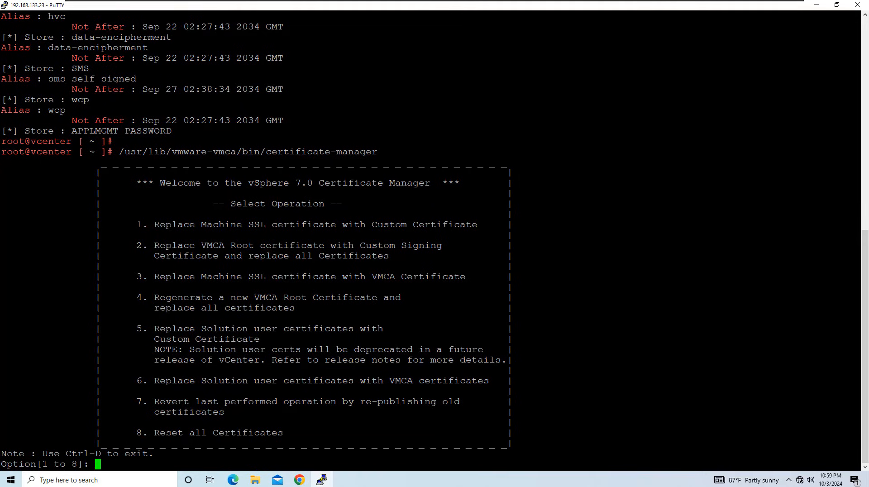
text(8)
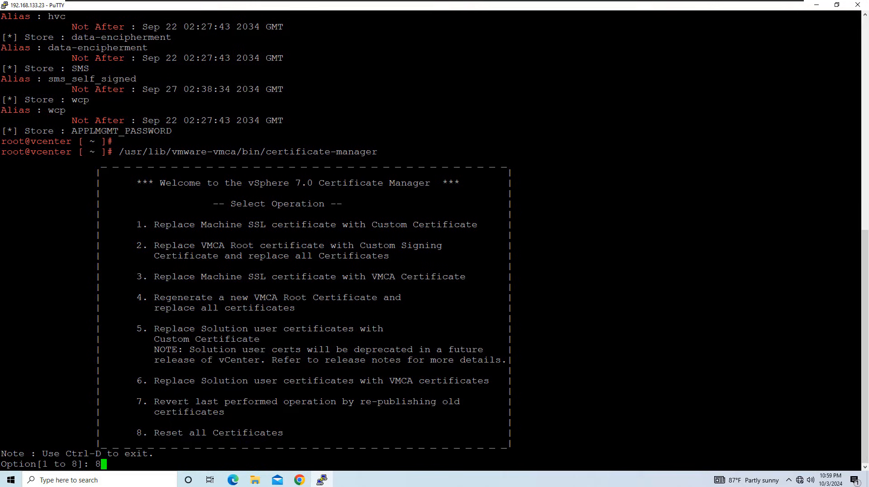
key(Return)
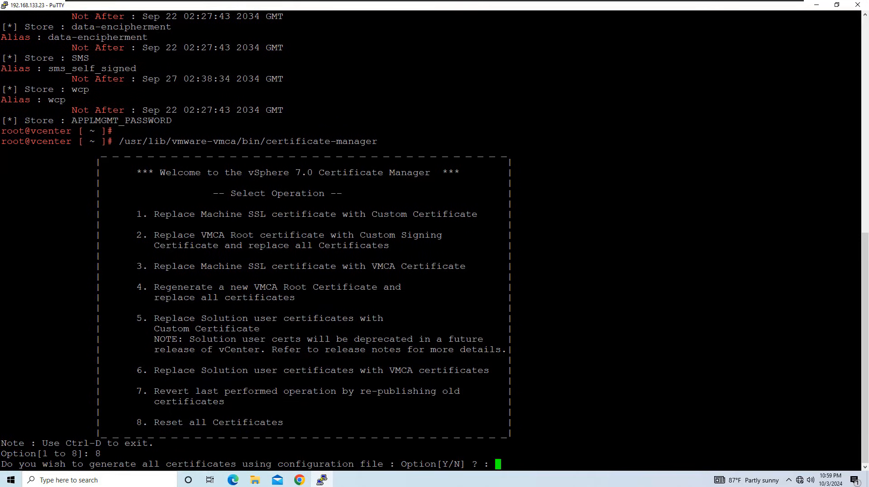
text(Y)
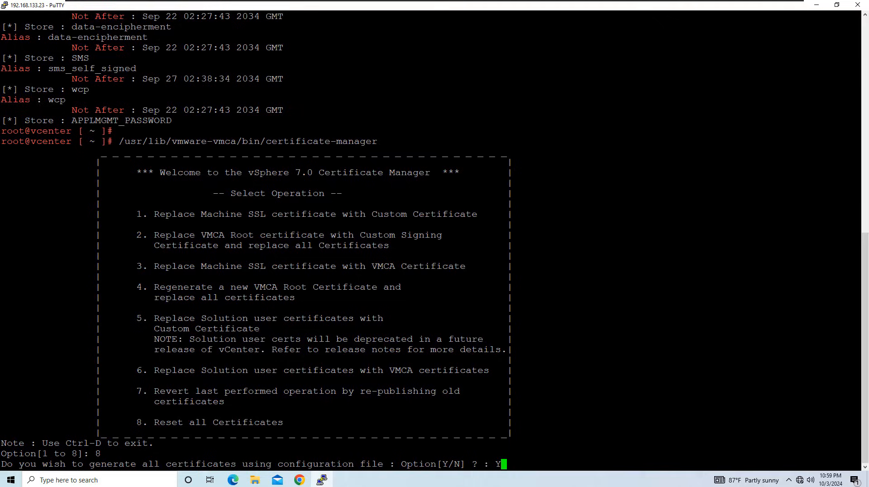
key(Return)
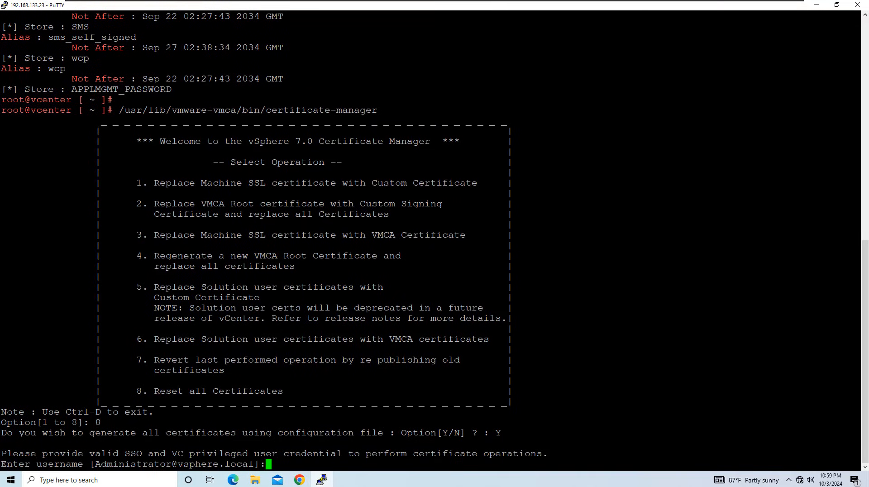
text(Admin)
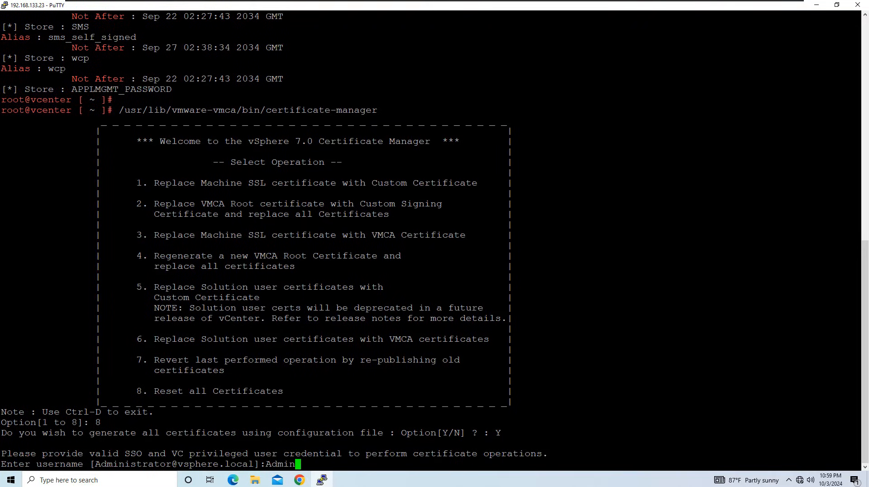
text(istrator@)
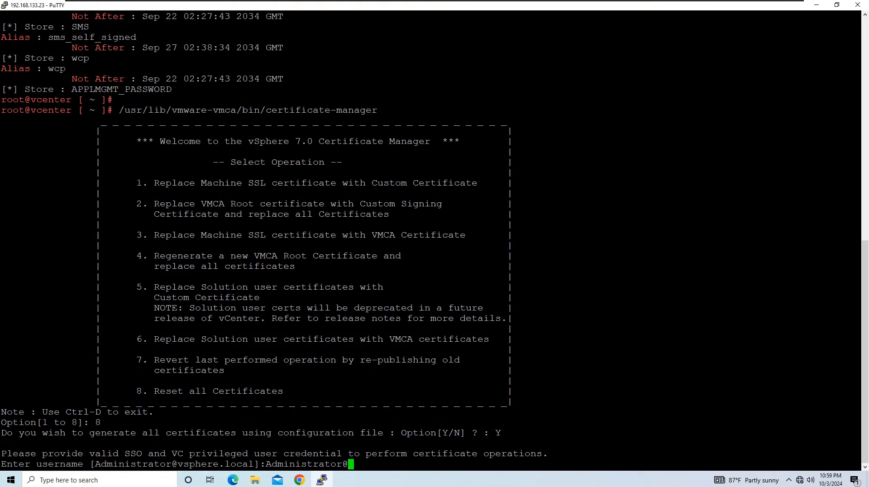
text(vsphere.local)
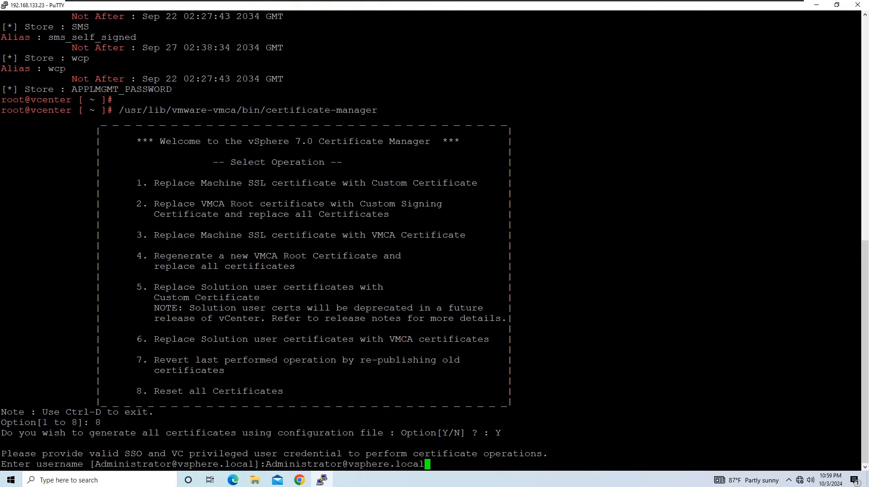
key(Return)
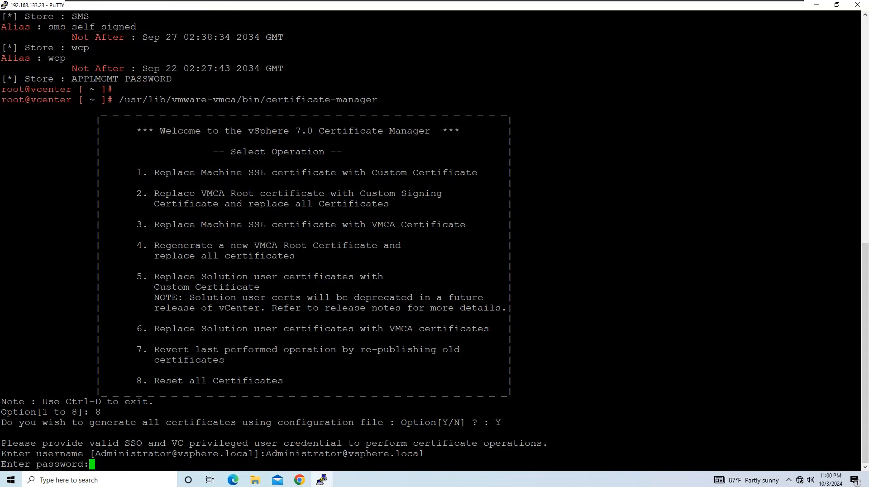
Submit the password and accept defaults for Country US, Name CA, Organization VMware, OrgUnit and Email.
key(Return)
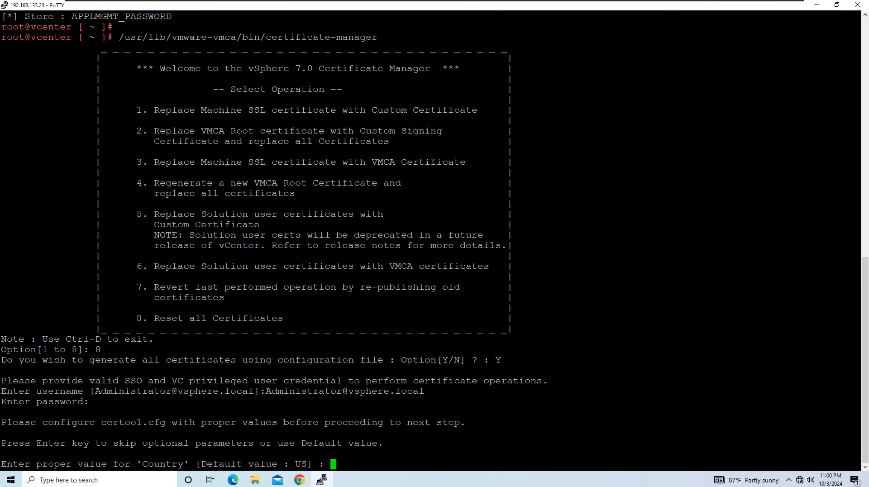
key(Return)
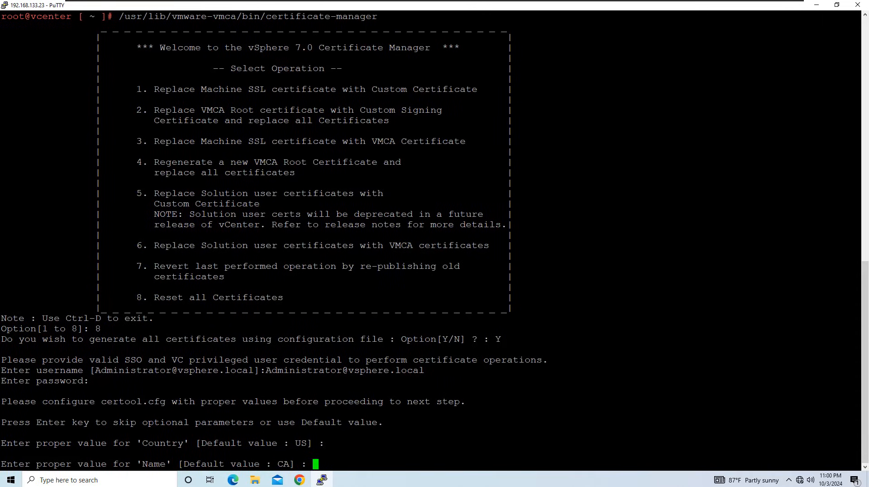
key(Return)
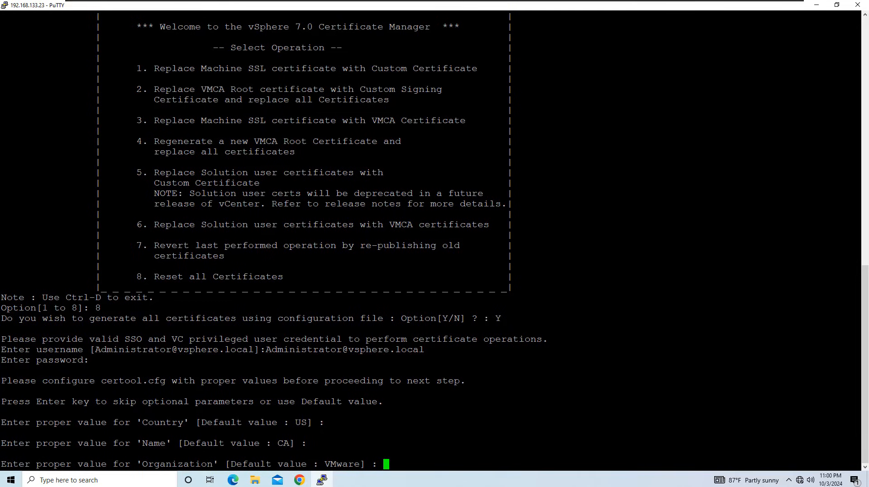
key(Return)
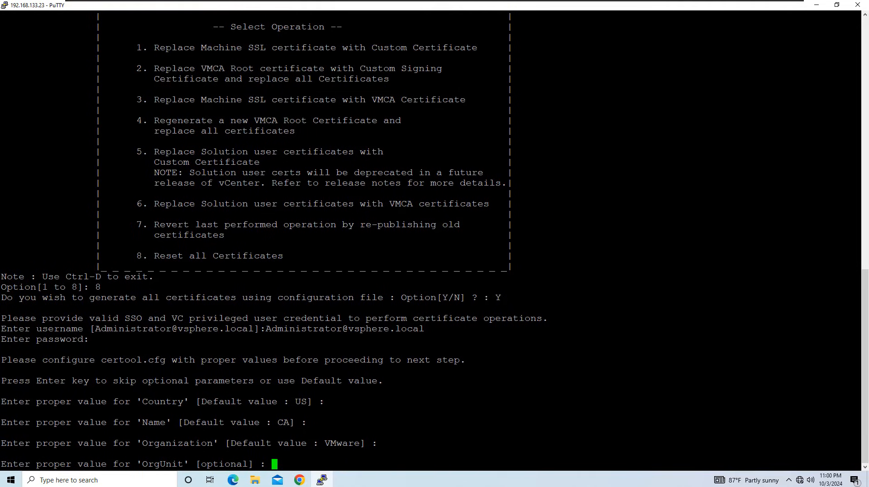
key(Return)
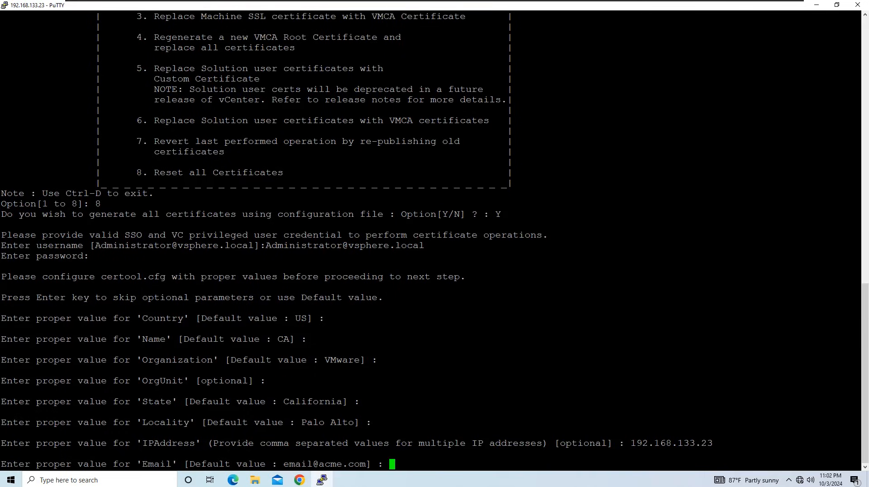
key(Return)
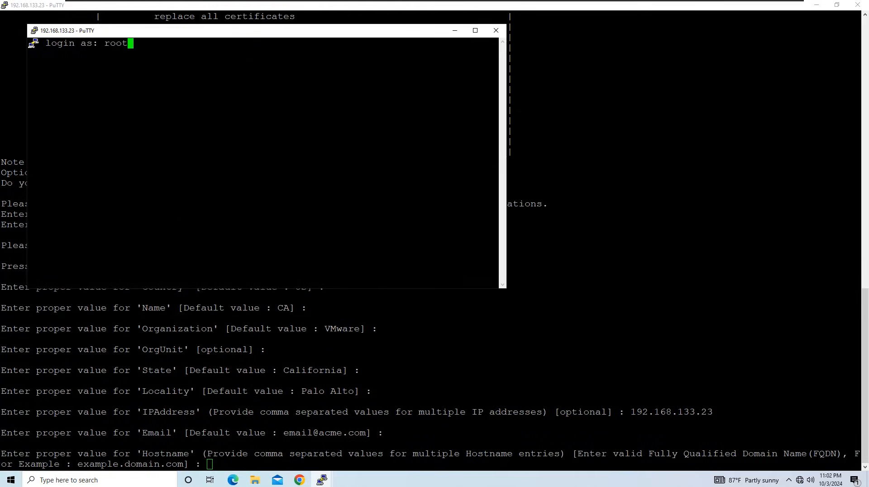
In a second root session run hostname -f to get vcenter.gto.net, then minimize it.
key(Return)
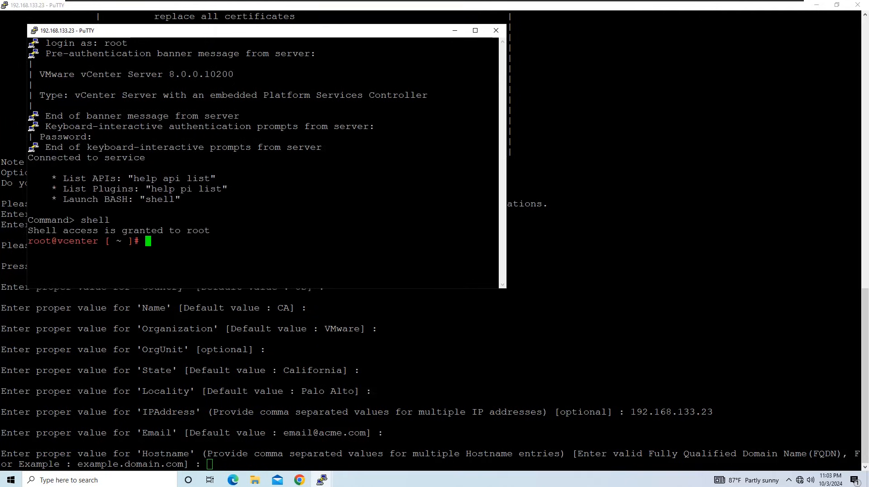
text(hostname -f)
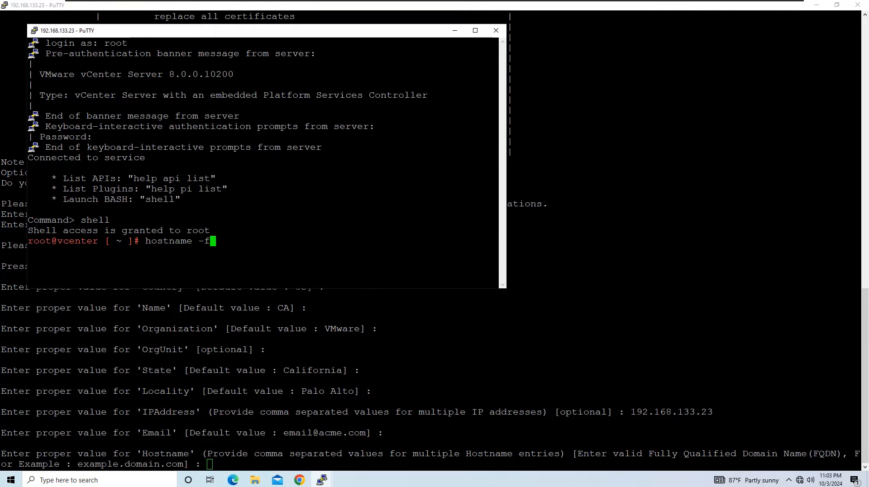
key(Return)
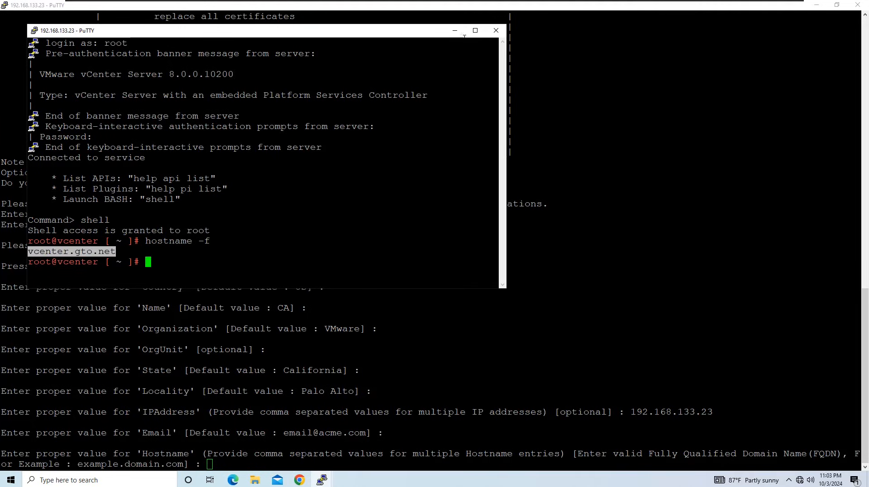
click(495, 30)
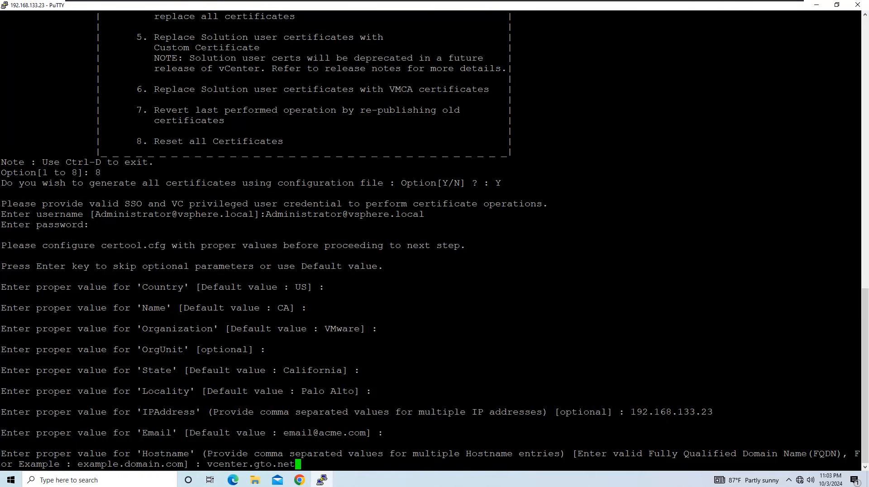
Accept Hostname vcenter.gto.net and enter the VMCA Name as vcenter.
key(Return)
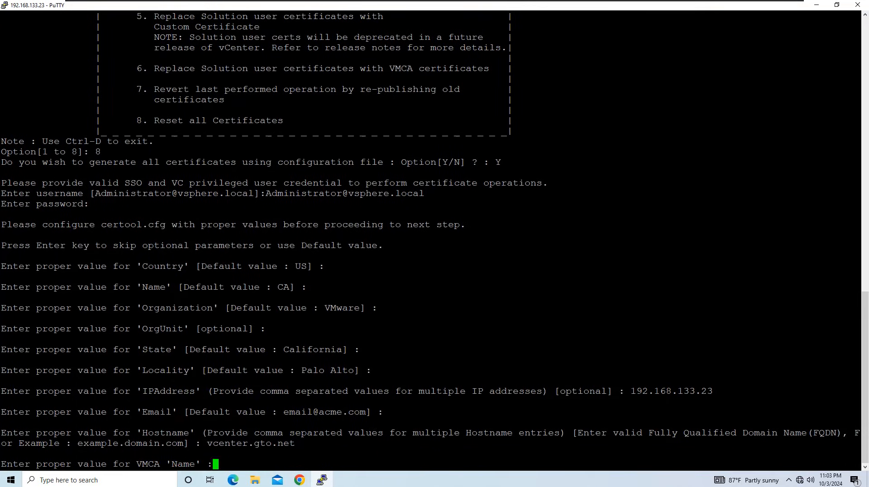
text(vcenter.gto.net)
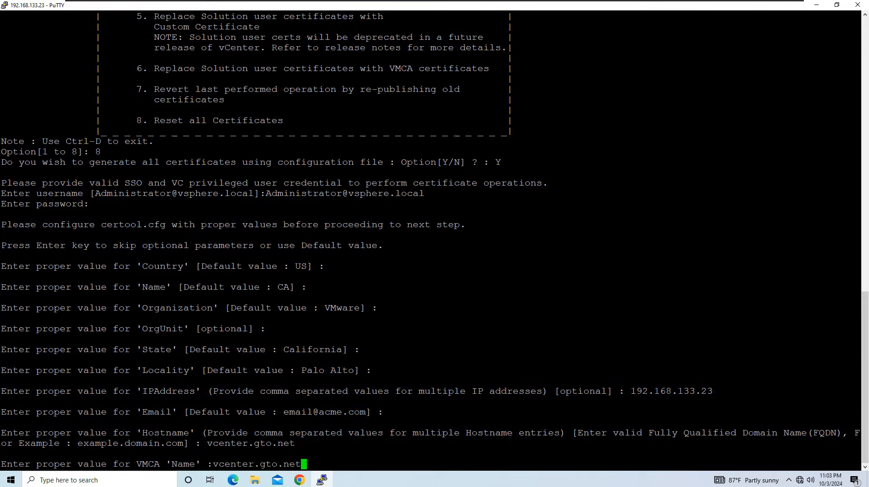
key(BackSpace)
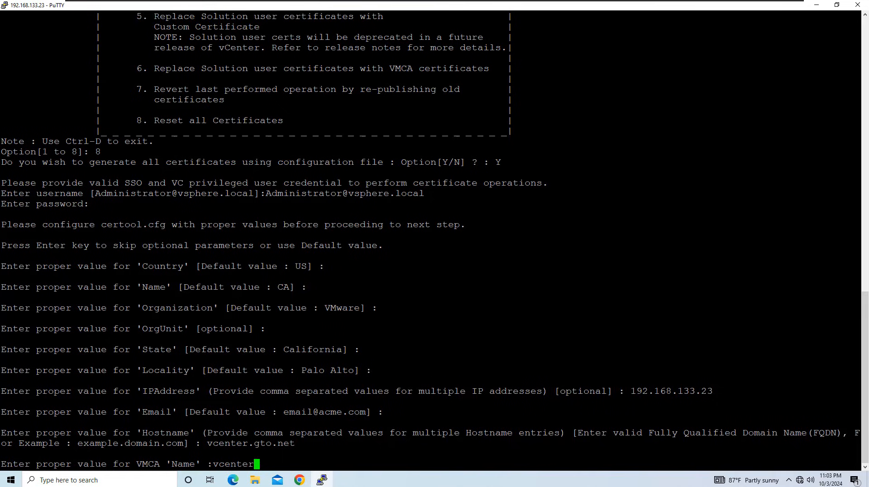
key(Return)
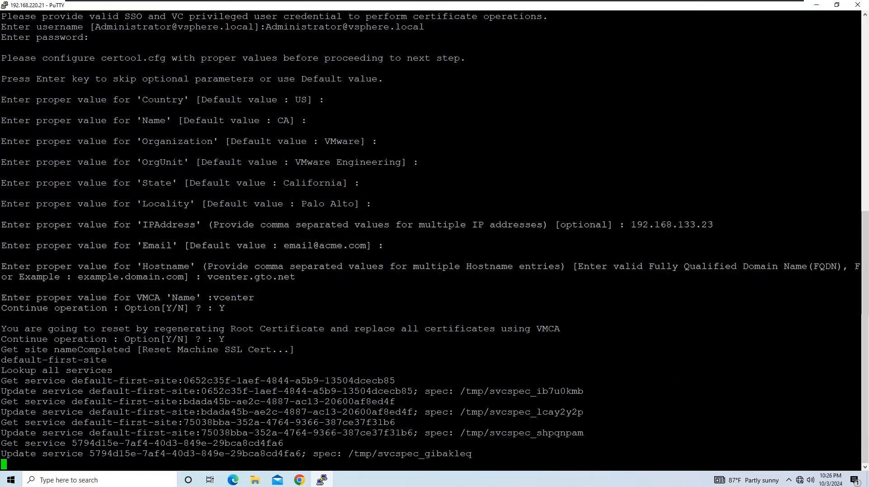
Scroll through the certificate-manager output as the root certificate regenerates and services update.
scroll(down, 3)
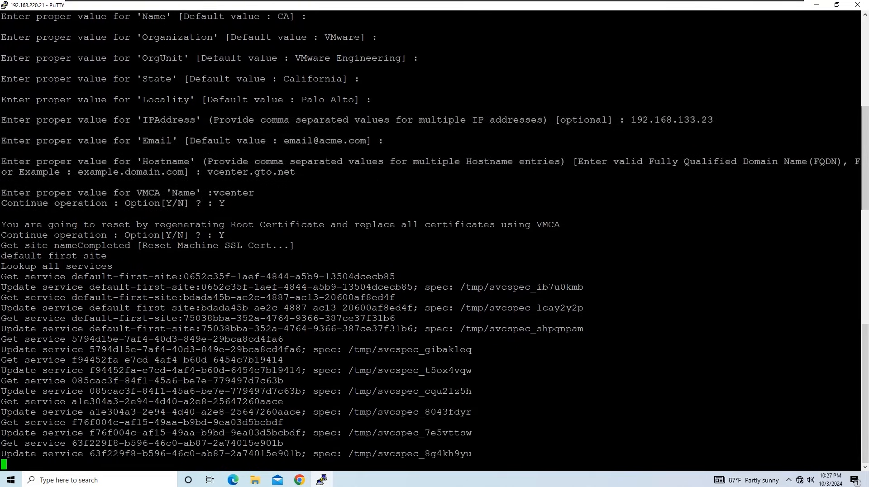
scroll(down, 3)
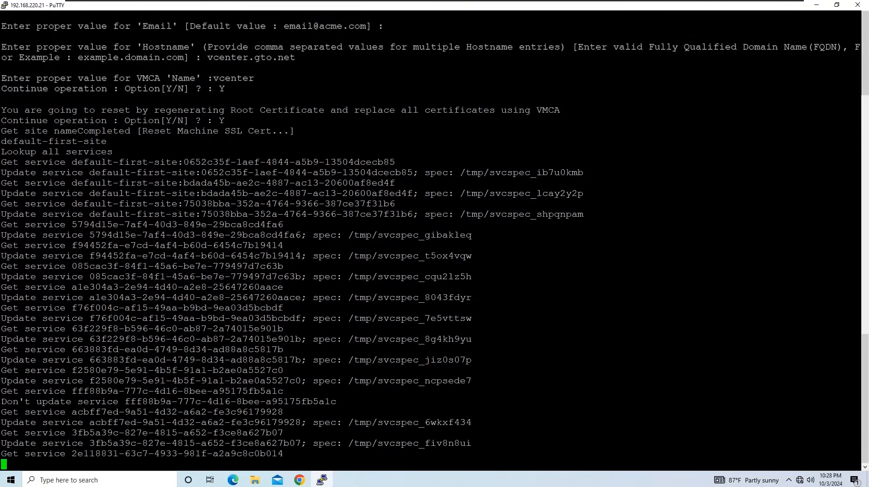
scroll(down, 3)
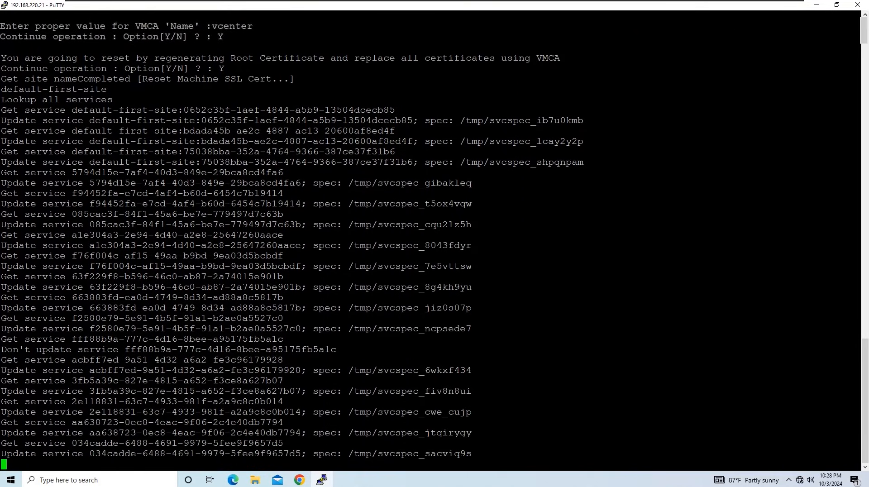
scroll(down, 3)
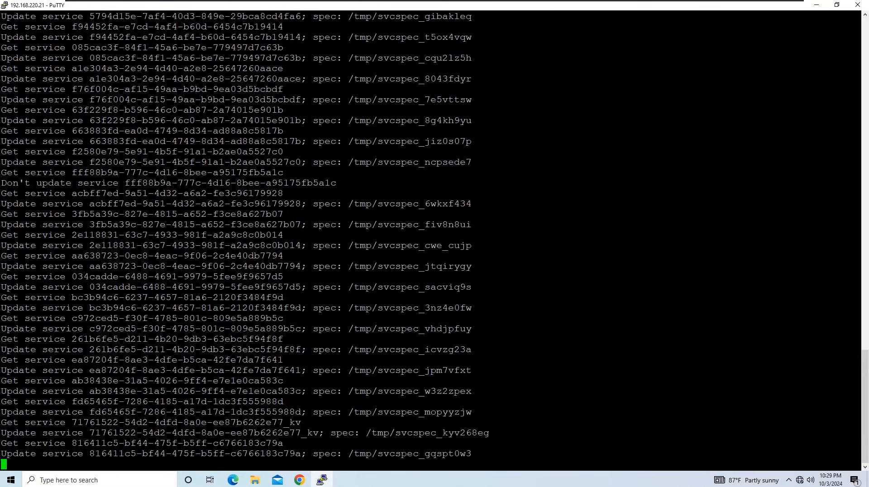
scroll(down, 3)
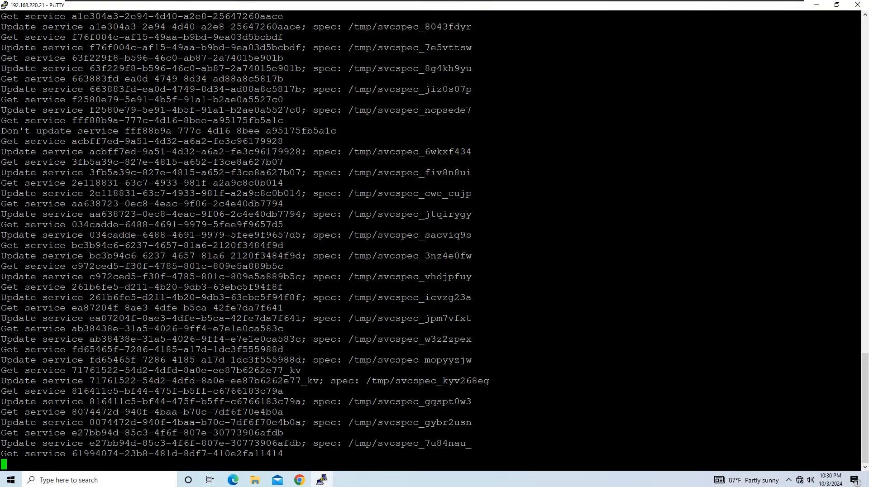
scroll(down, 3)
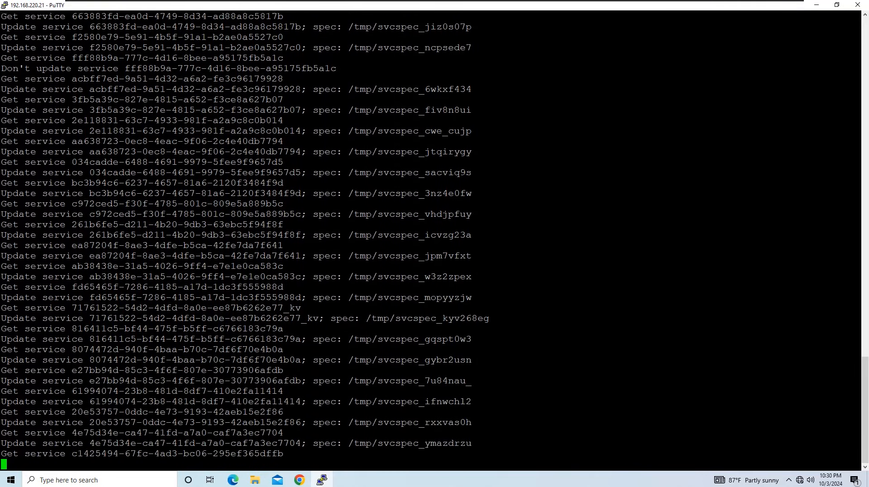
scroll(down, 3)
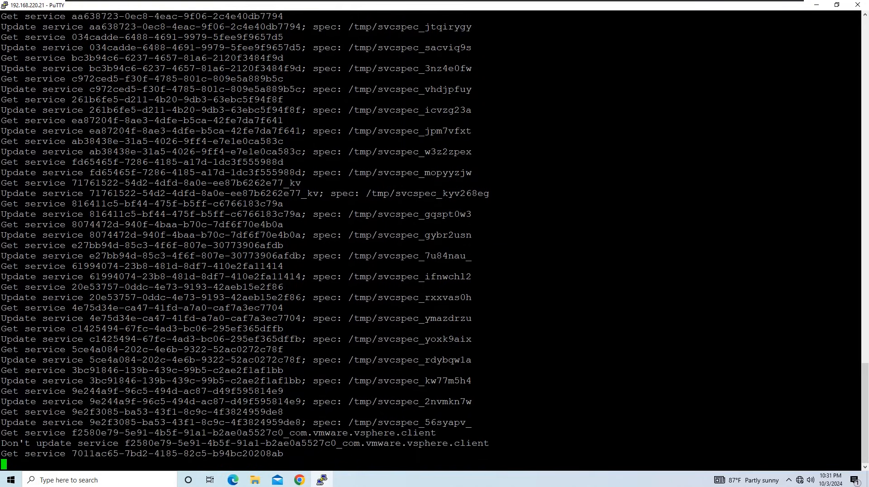
scroll(down, 3)
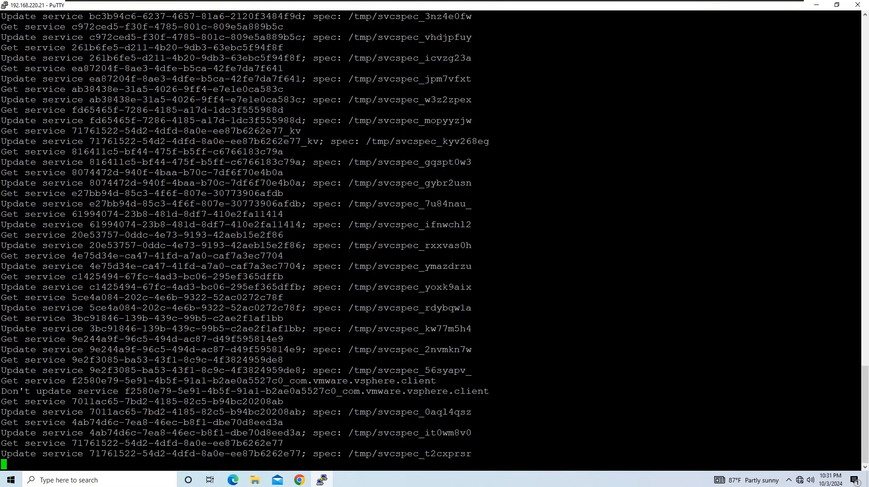
scroll(down, 3)
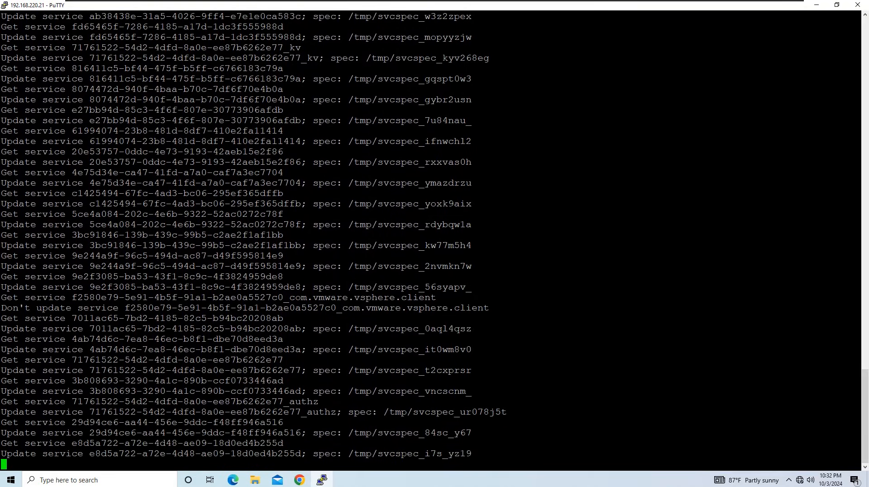
scroll(down, 3)
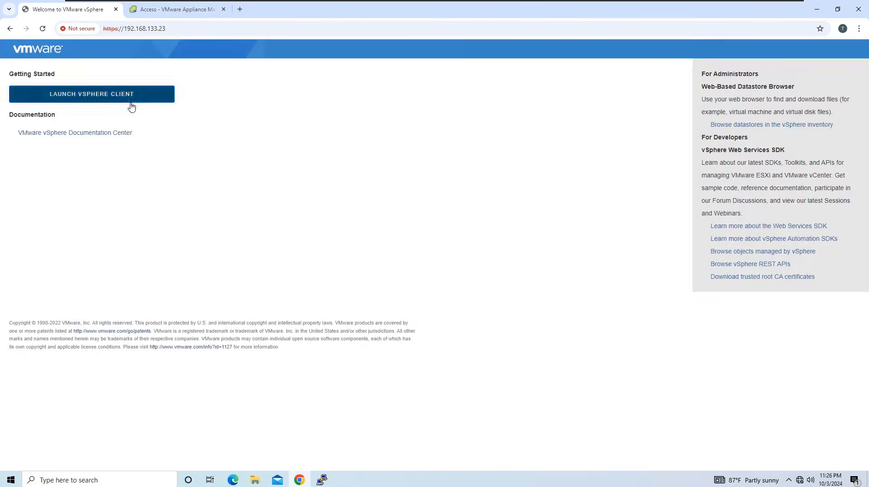
Launch the vSphere Client from the VMware vSphere welcome page at 192.168.133.23.
click(90, 93)
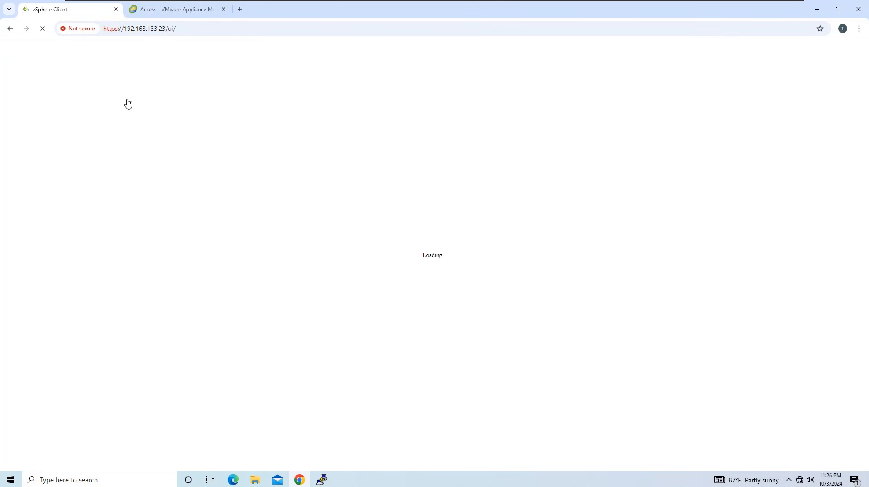